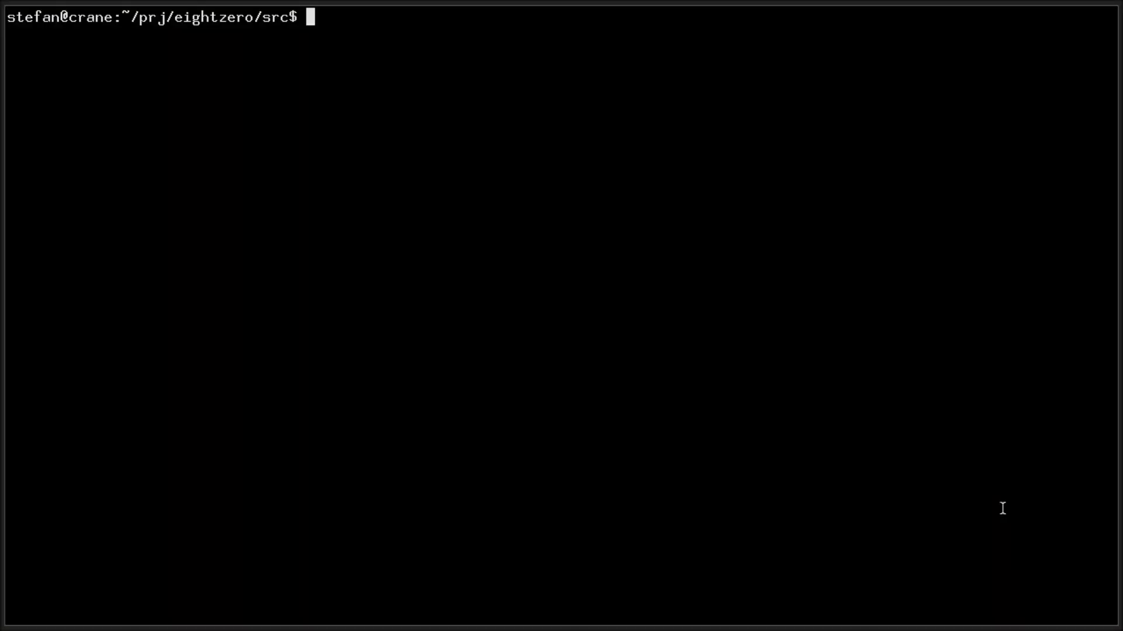
- List the source files with ls and run make to assemble and link the firmware
{"action": "type", "text": "ls"}
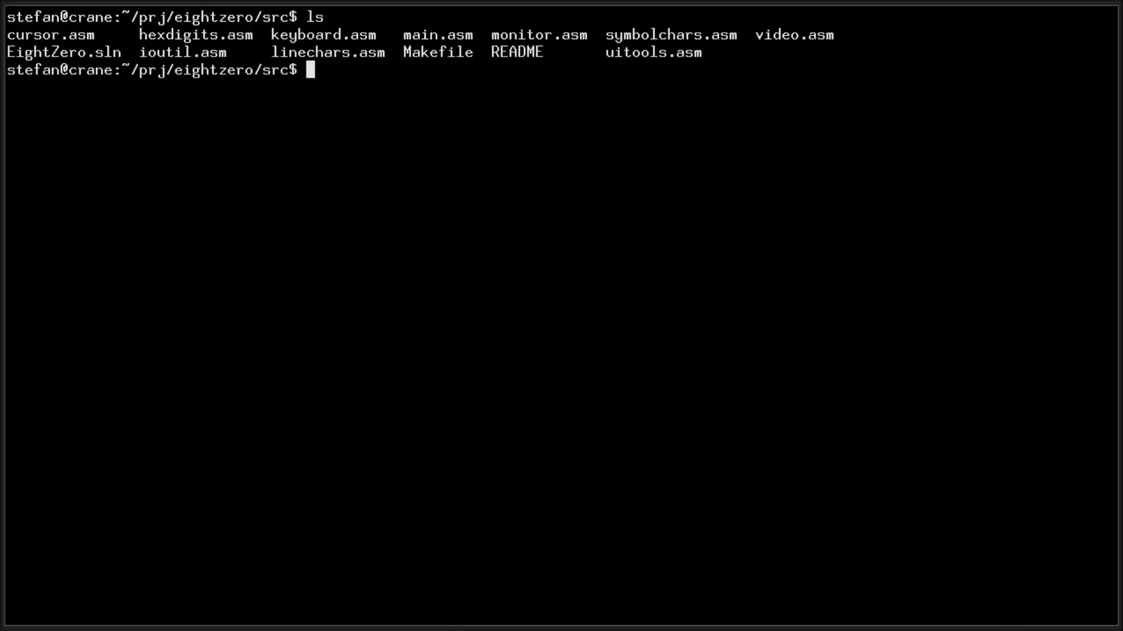
{"action": "type", "text": "make p"}
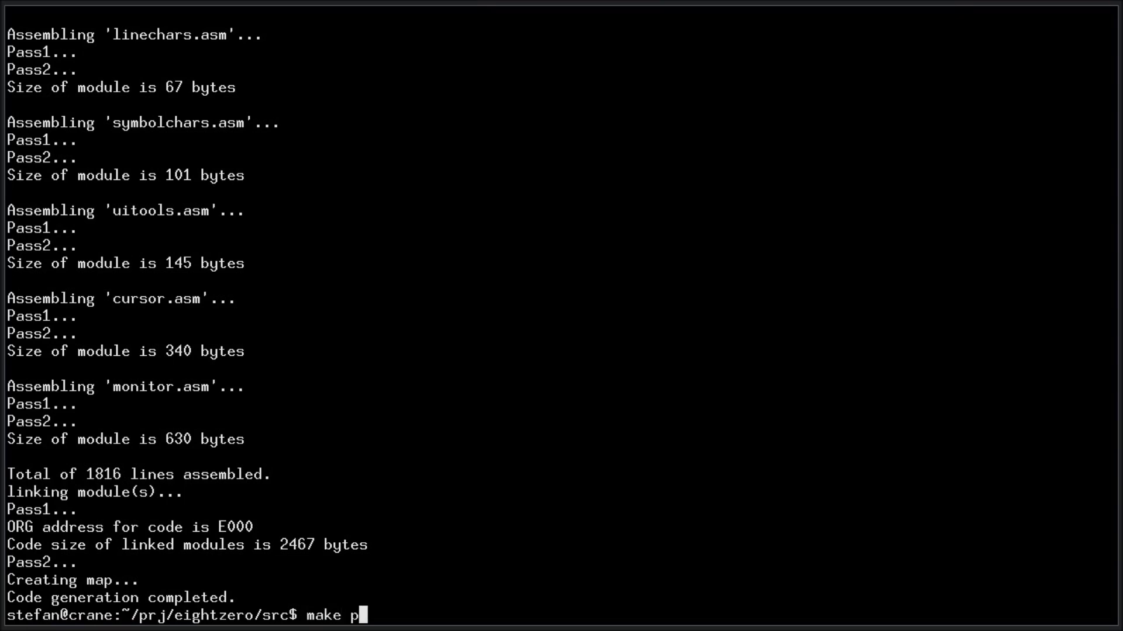
- Run make program to write the 2467-byte main.bin image to the board over /dev/ttyUSB0
{"action": "type", "text": "rogram"}
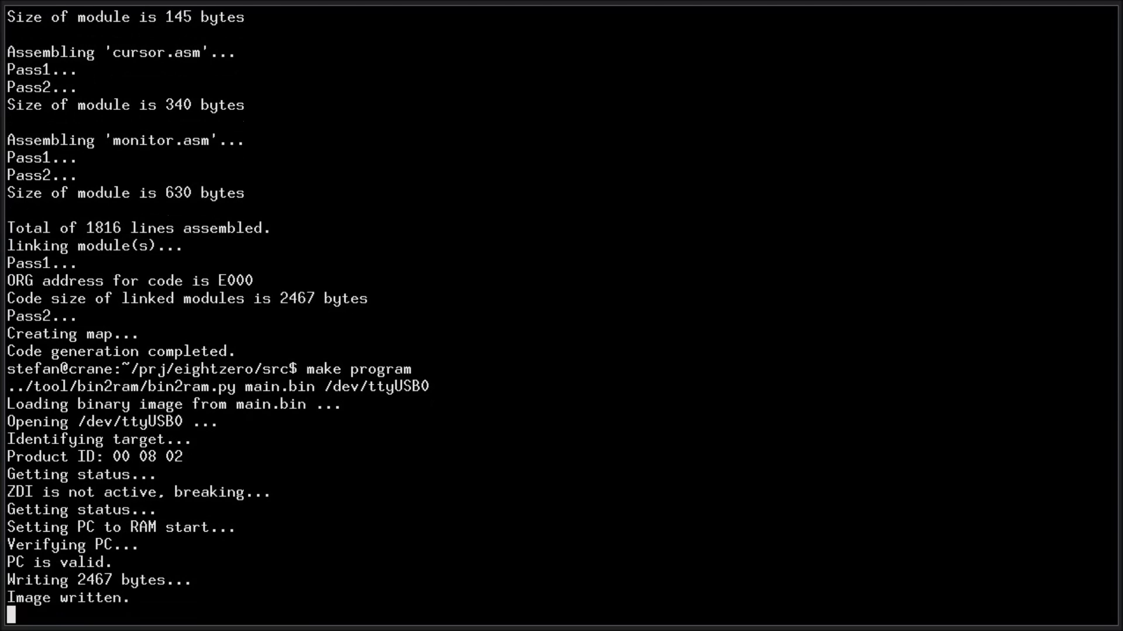
{"action": "scroll", "scroll_direction": "down", "scroll_amount": 3}
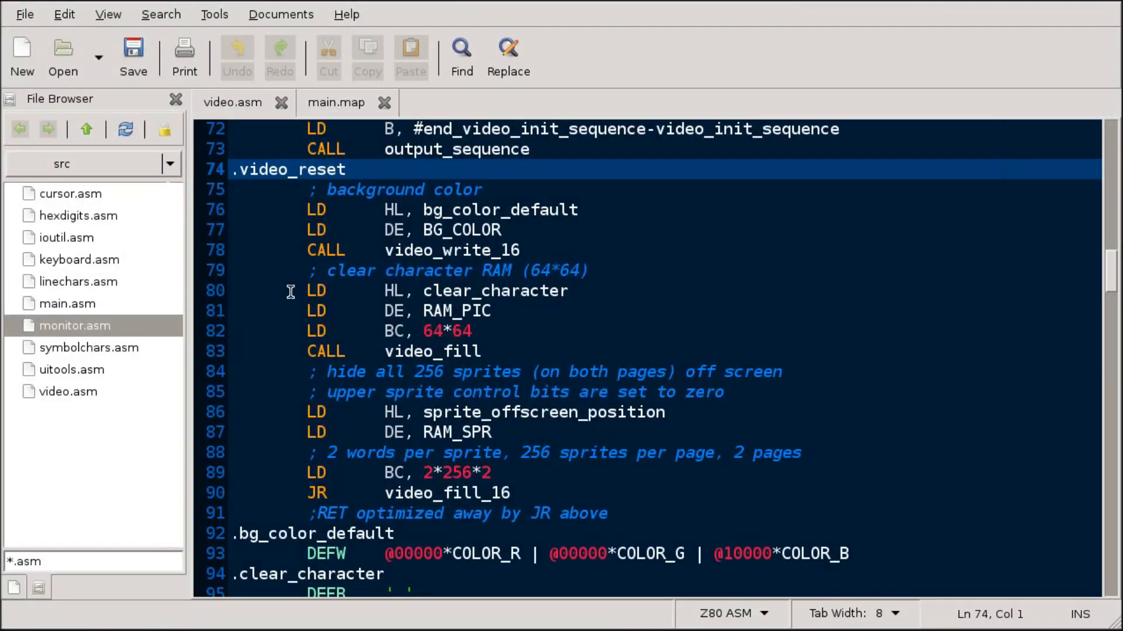
{"action": "double_click", "coordinate": [290, 168]}
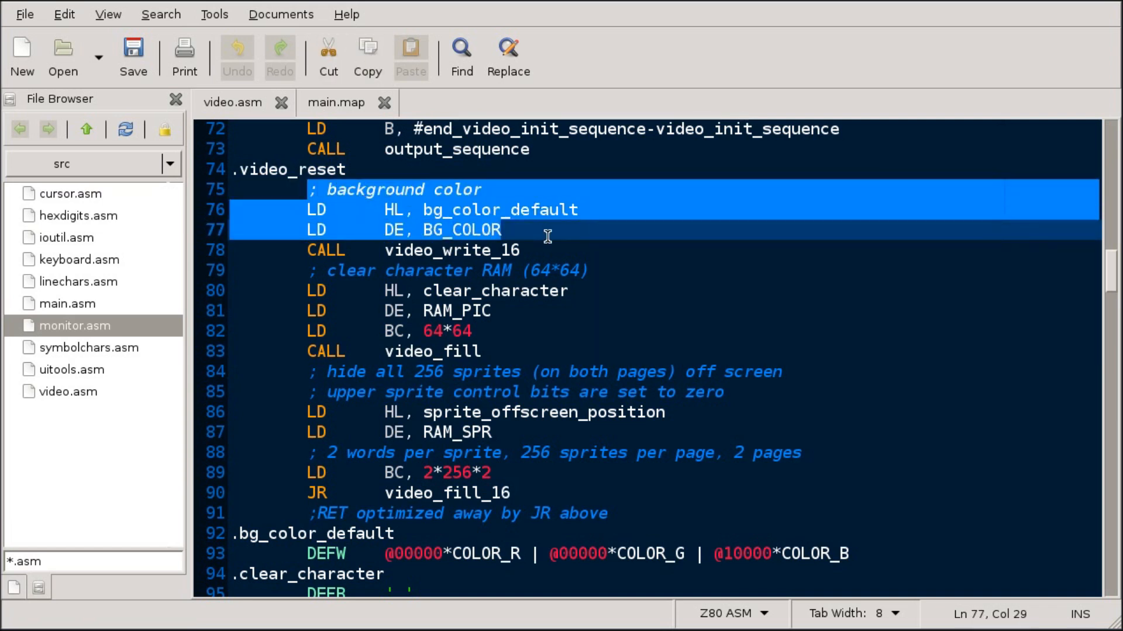
{"action": "left_click", "coordinate": [550, 250]}
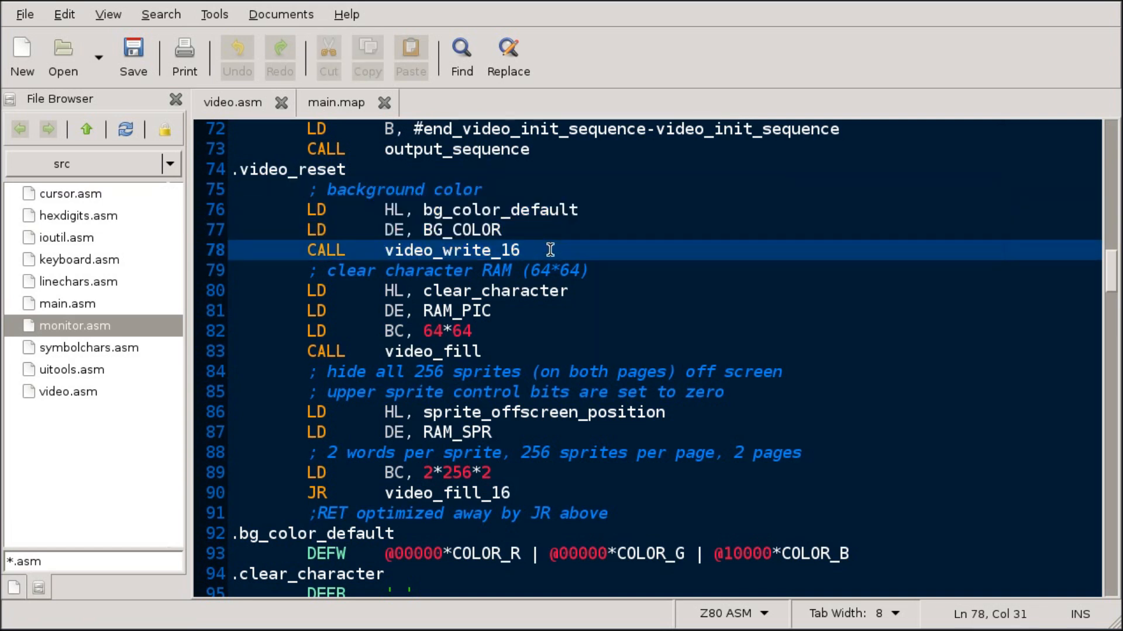
{"action": "double_click", "coordinate": [499, 209]}
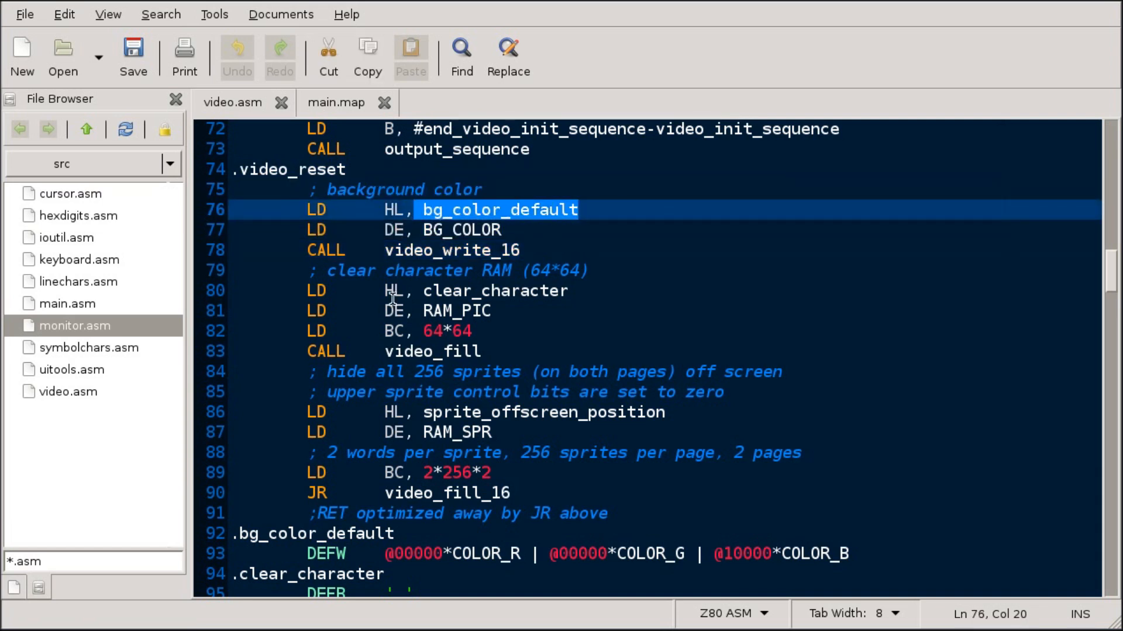
{"action": "left_click", "coordinate": [873, 513]}
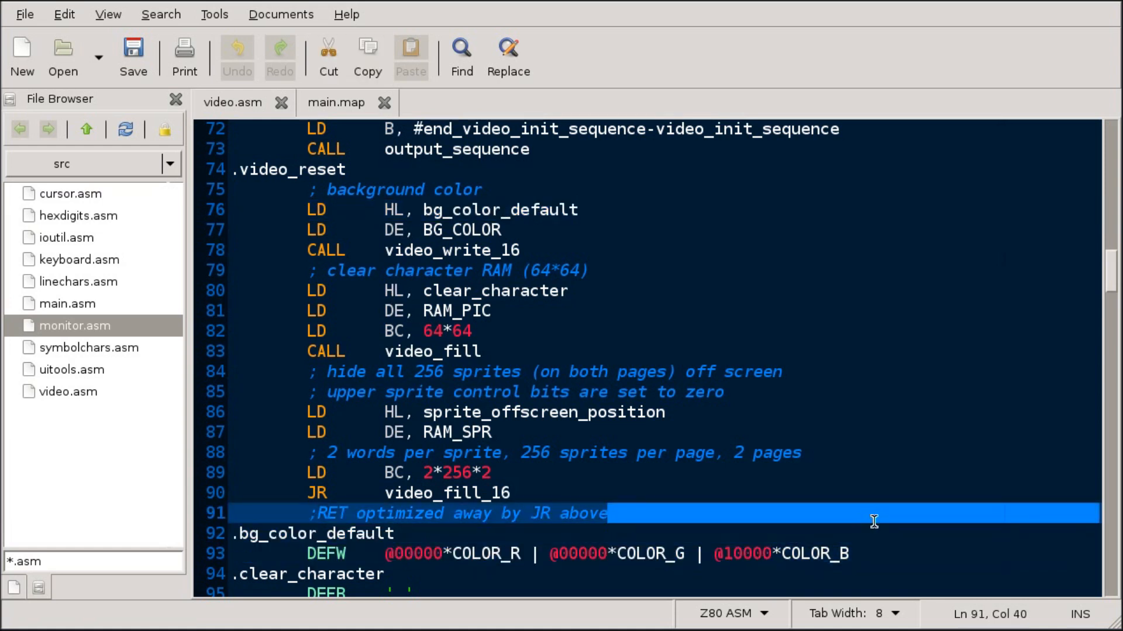
{"action": "left_click", "coordinate": [892, 553]}
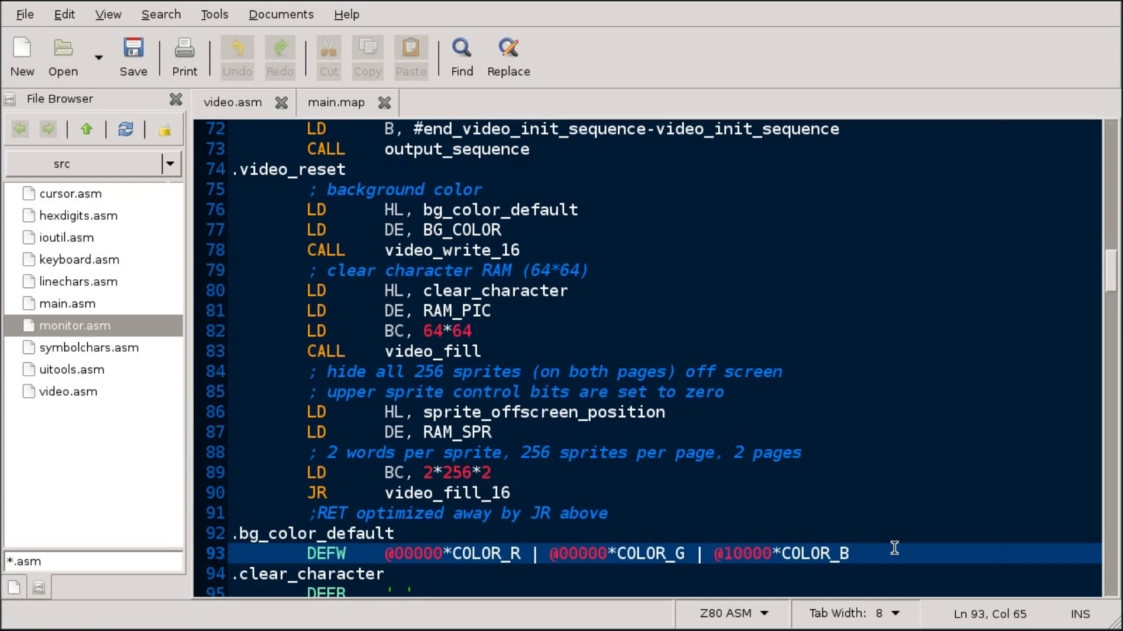
{"action": "left_click", "coordinate": [336, 103]}
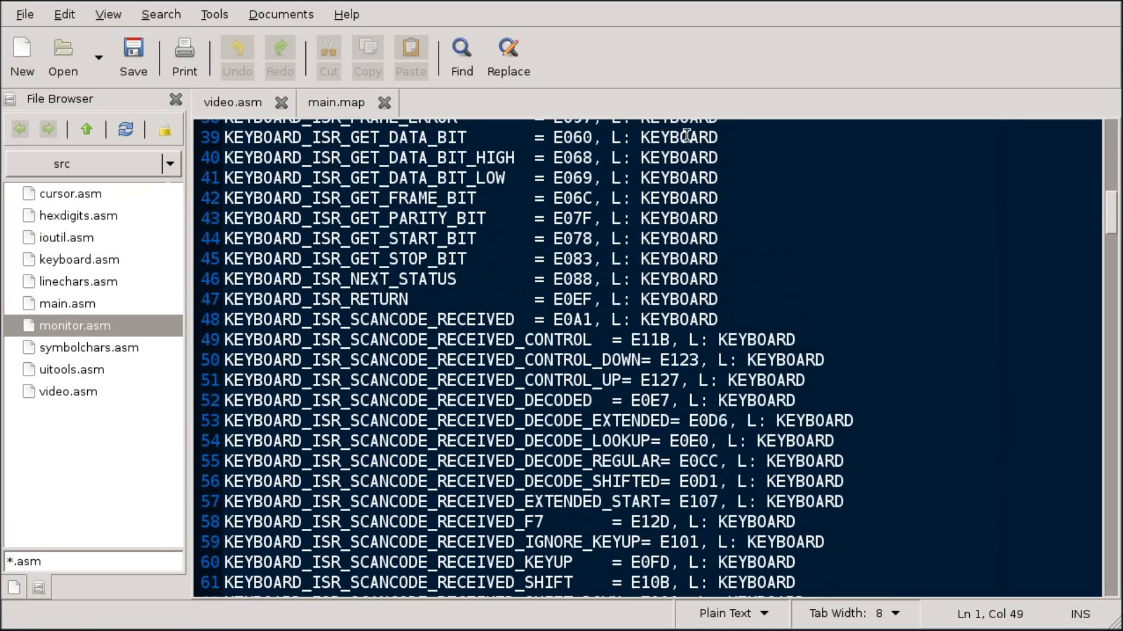
{"action": "scroll", "scroll_direction": "down", "scroll_amount": 3}
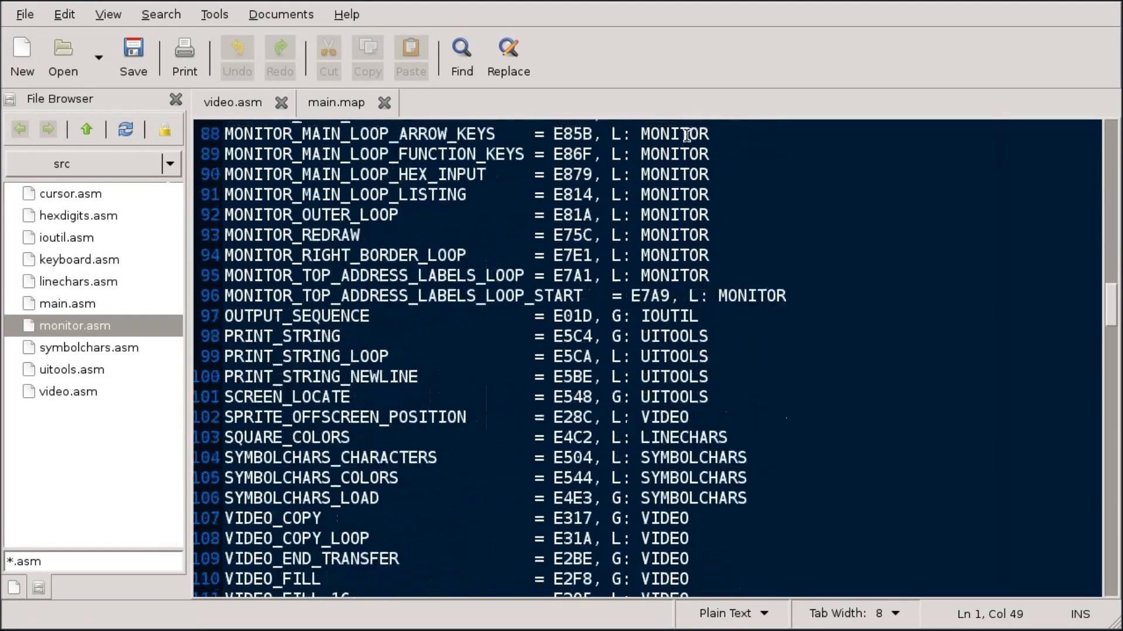
{"action": "scroll", "scroll_direction": "down", "scroll_amount": 3}
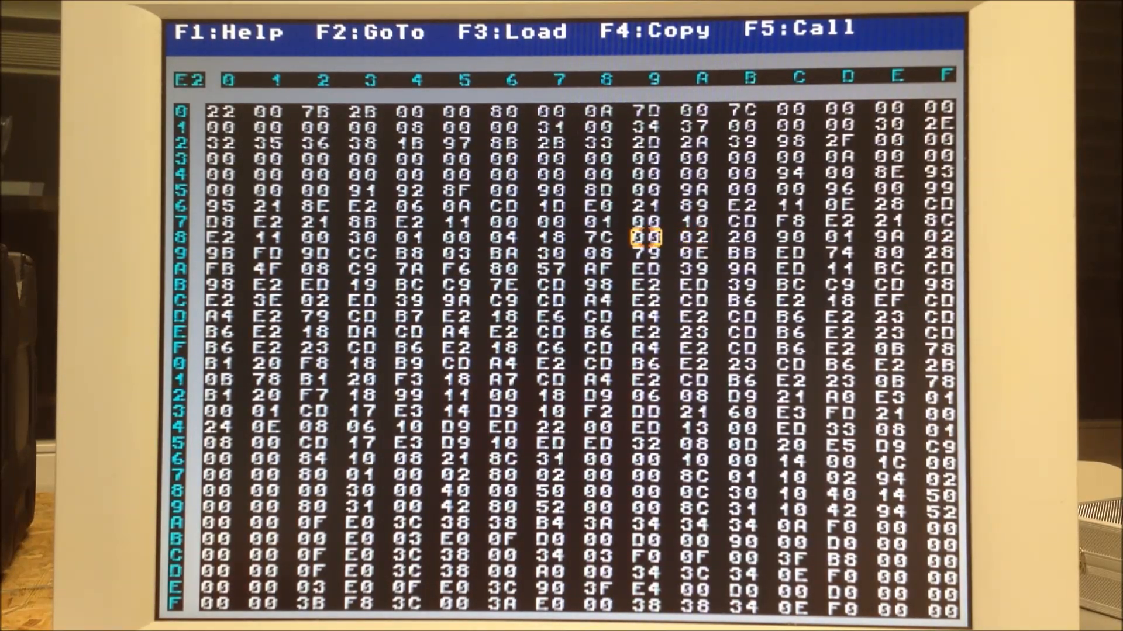
- Set the background colour byte in the E200 dump so the header turns green
{"action": "key", "text": "Up"}
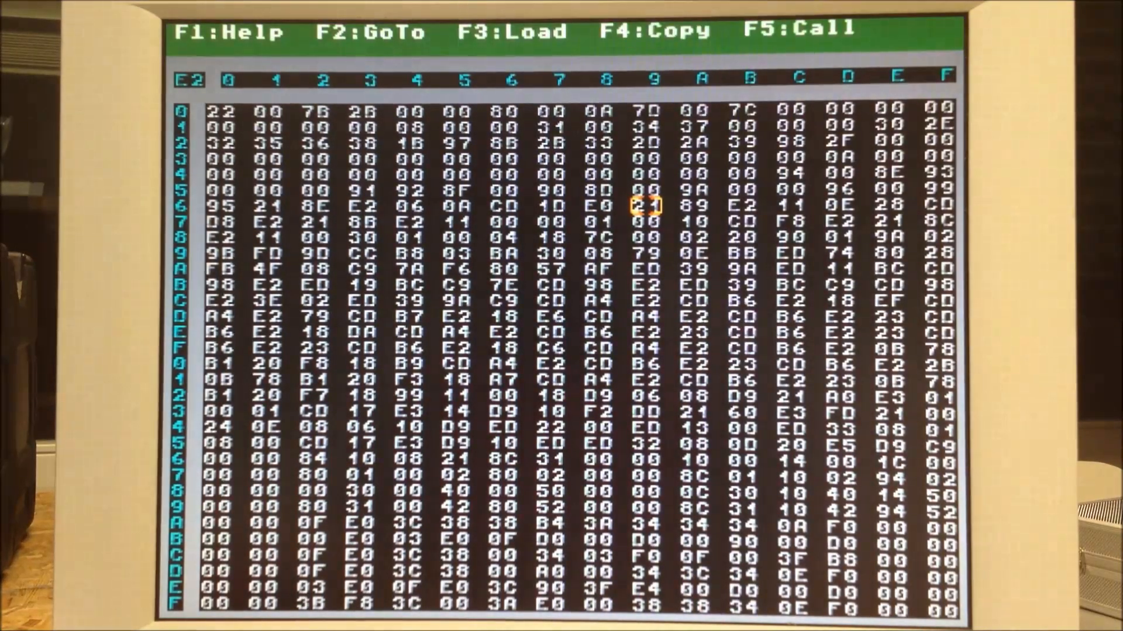
{"action": "left_click", "coordinate": [229, 32]}
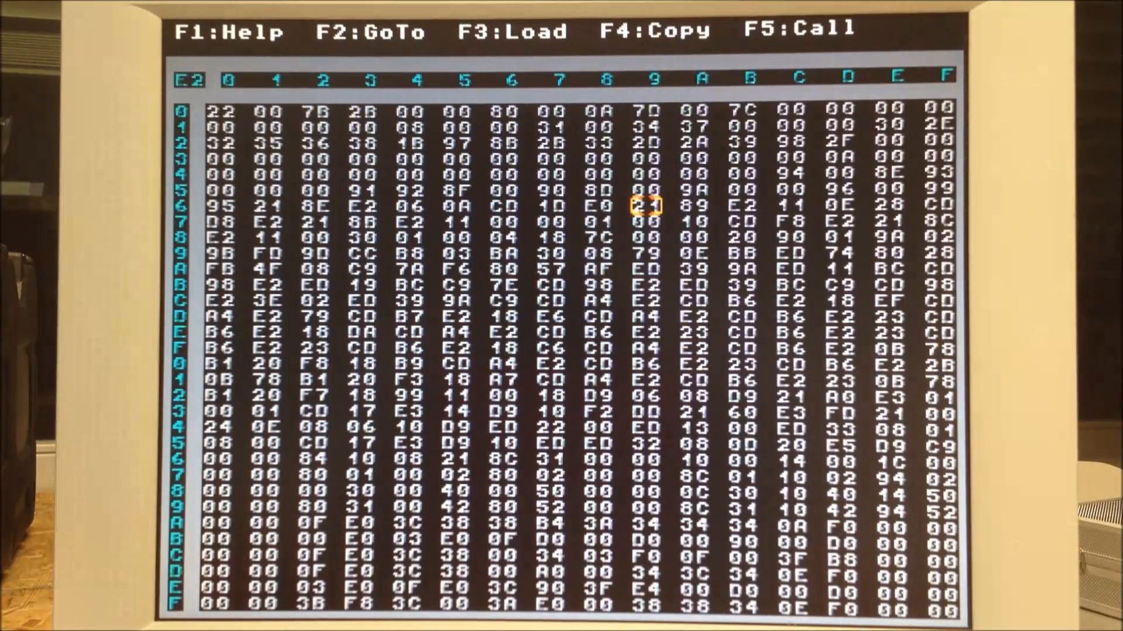
- Advance the edit position down to byte E279 after clearing the header colour to black
{"action": "key", "text": "Down"}
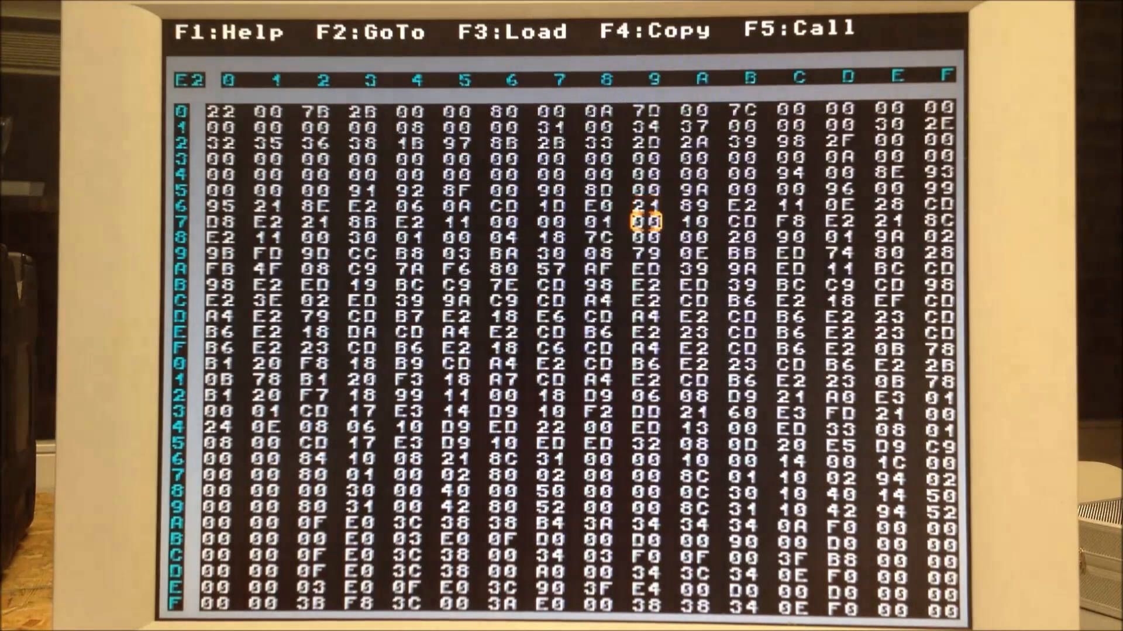